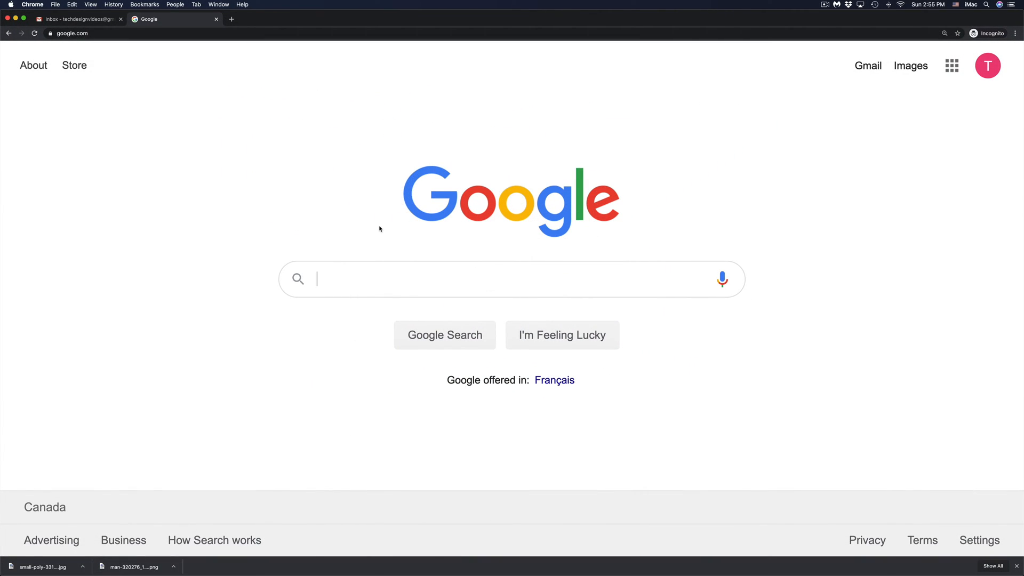
Step: Search Google for 'apple' to locate the appleid.apple.com Apple ID result
type("apple")
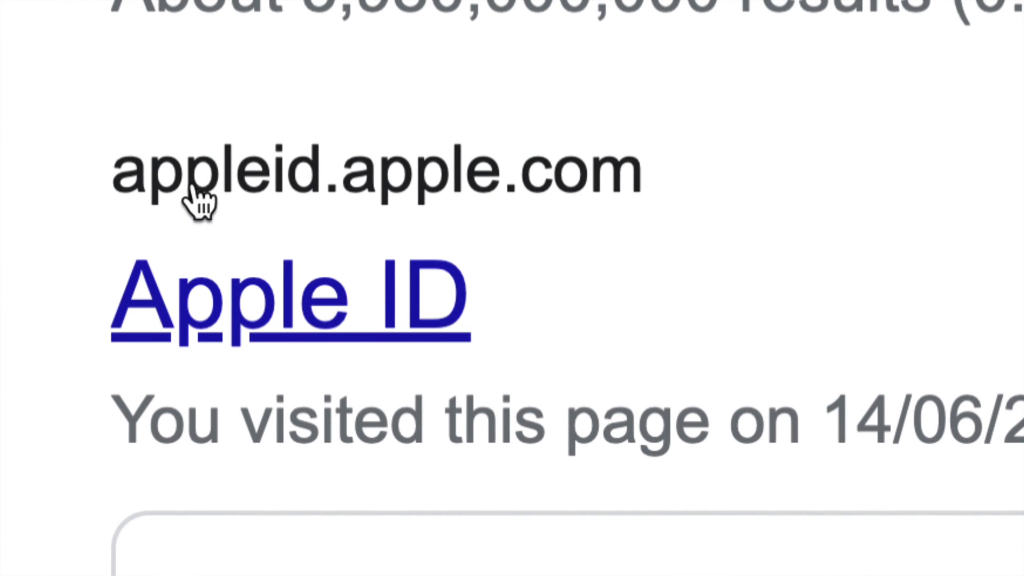
mouse_move(436, 307)
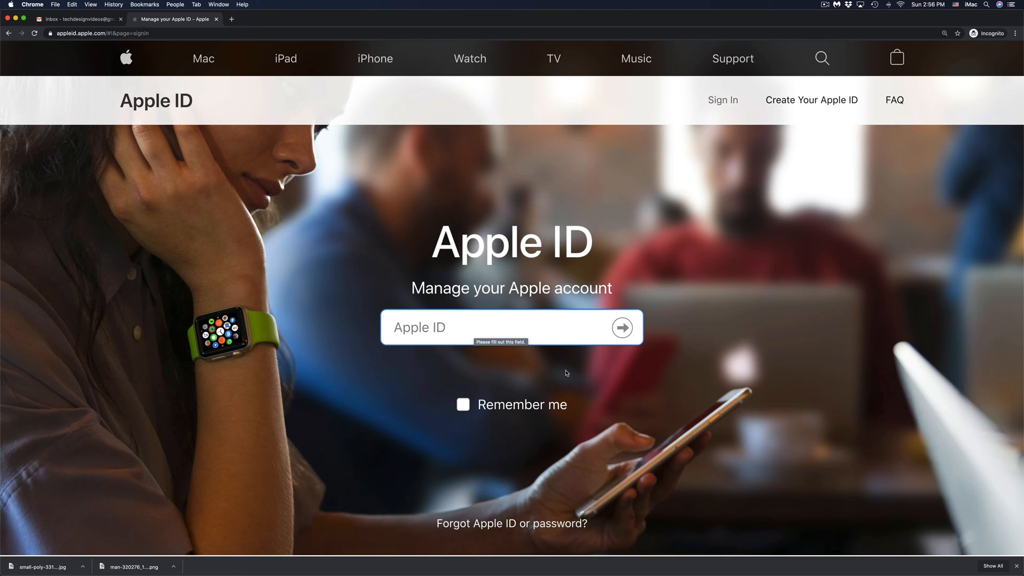
Step: Follow 'Forgot Apple ID or password?' from the sign-in page to the recovery page
scroll("down", 3)
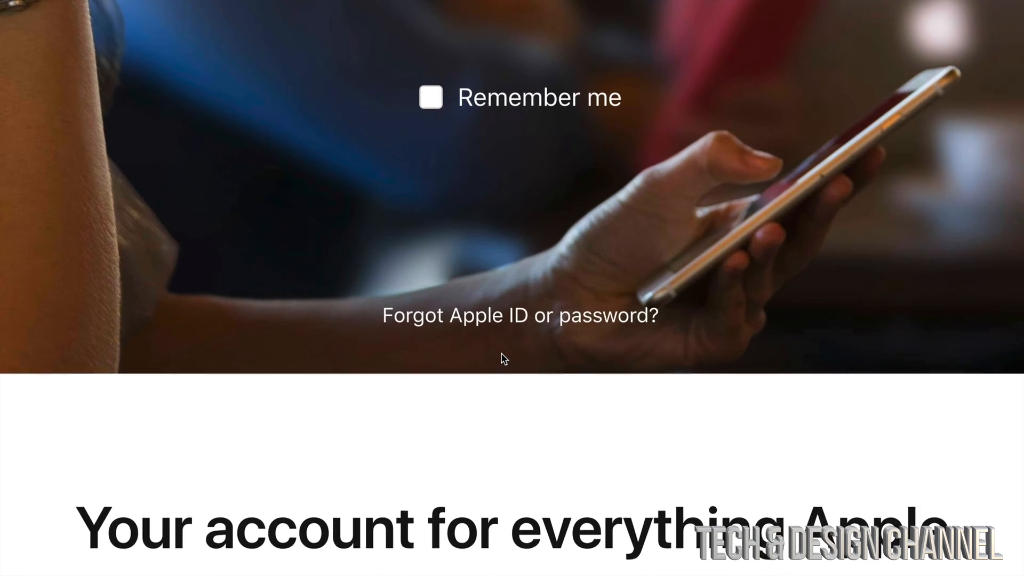
left_click(518, 315)
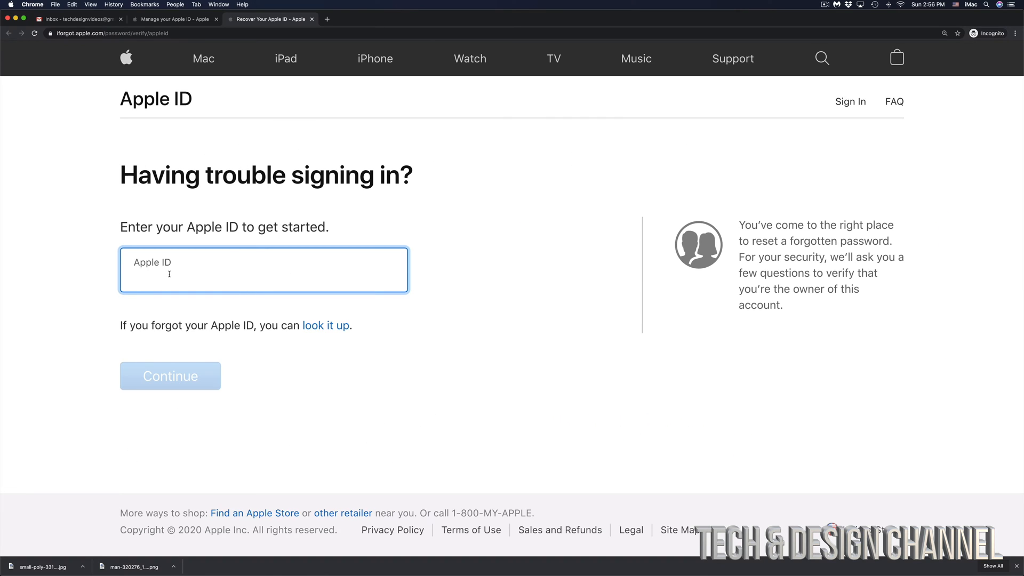
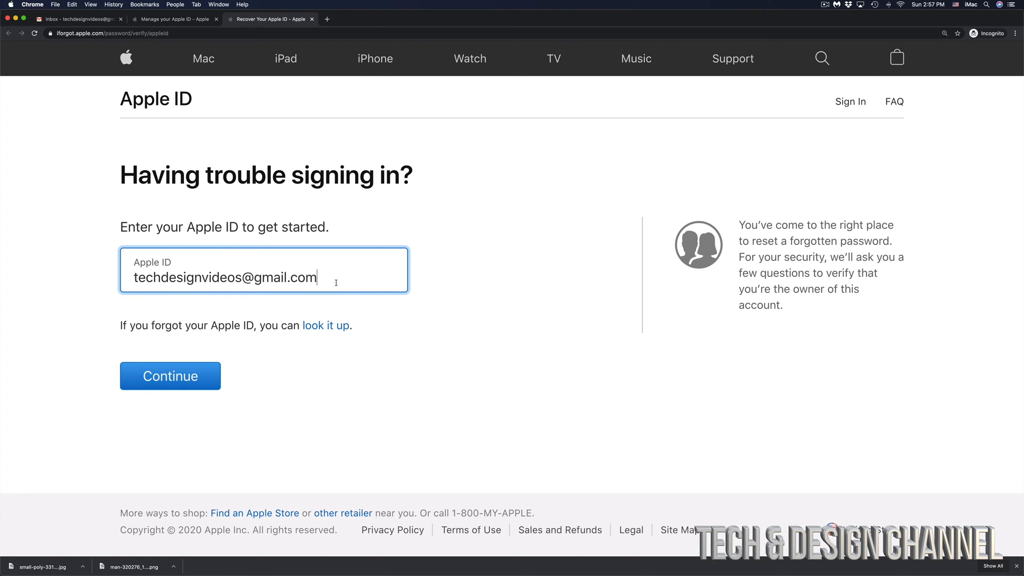
left_click(170, 375)
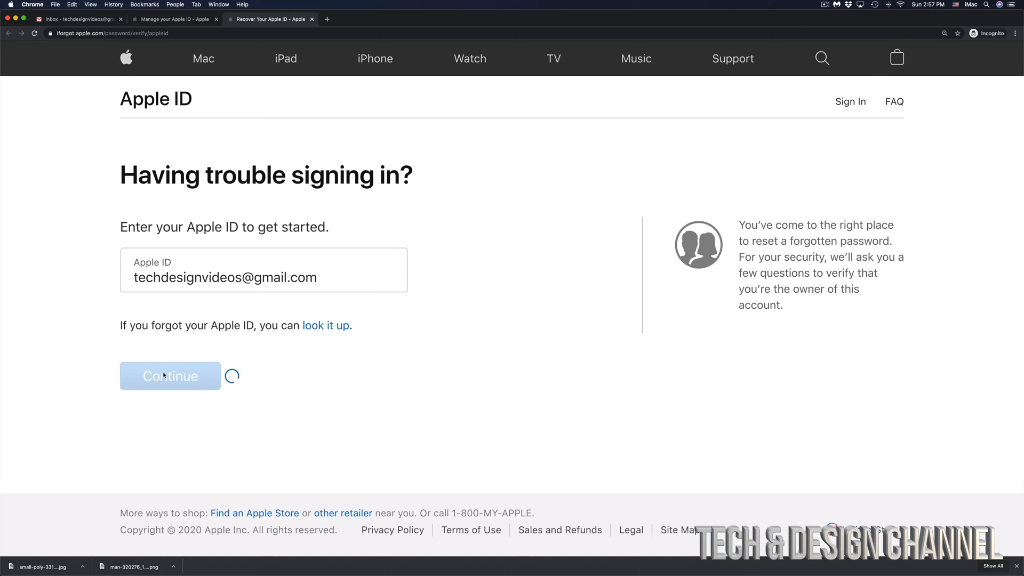
left_click(170, 376)
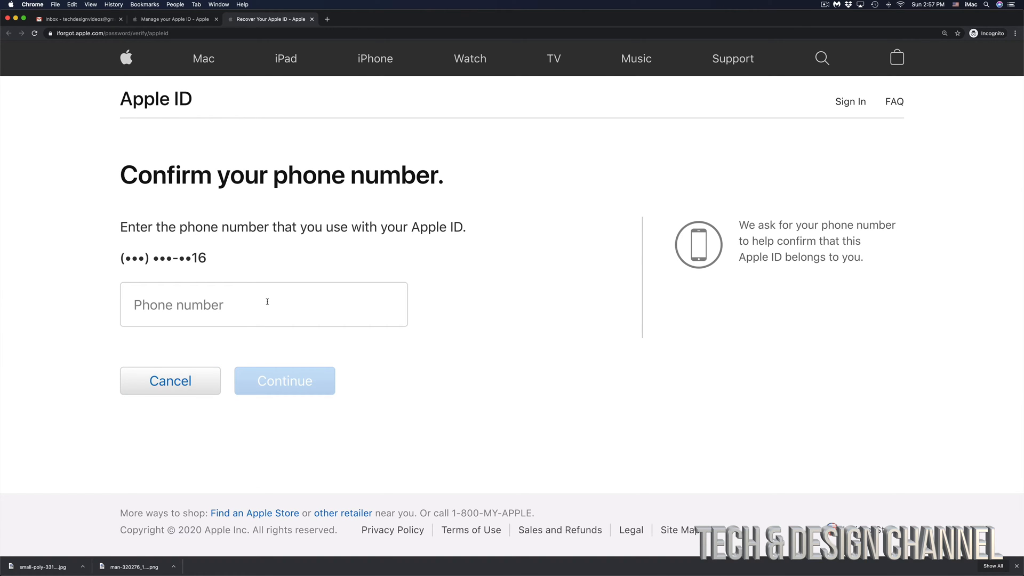
left_click(263, 304)
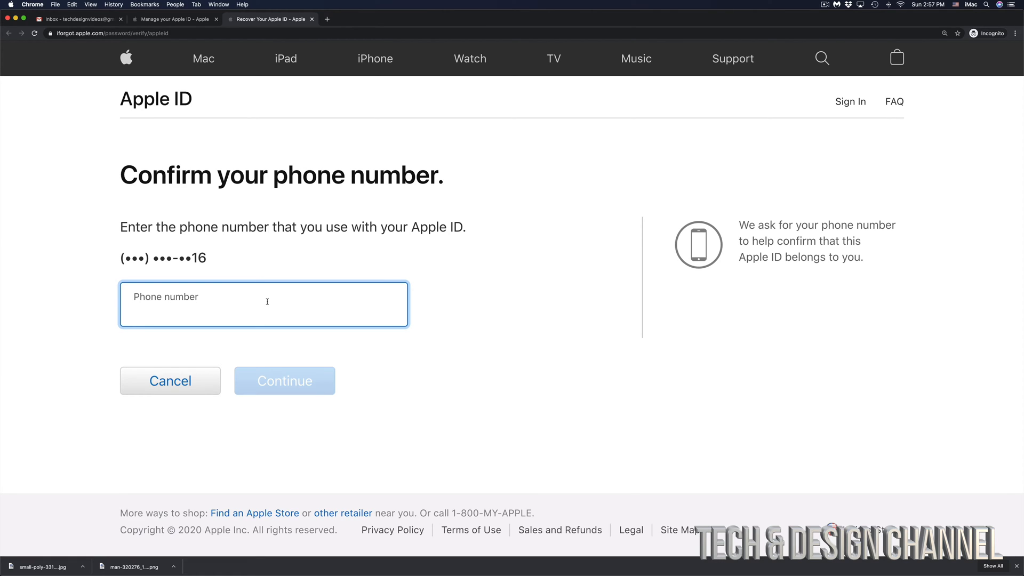
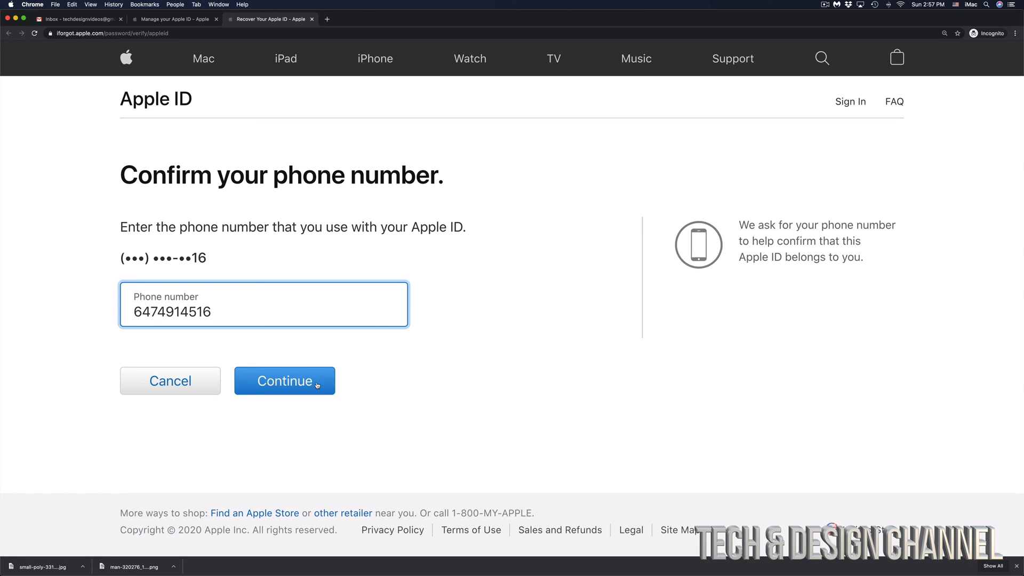
left_click(285, 380)
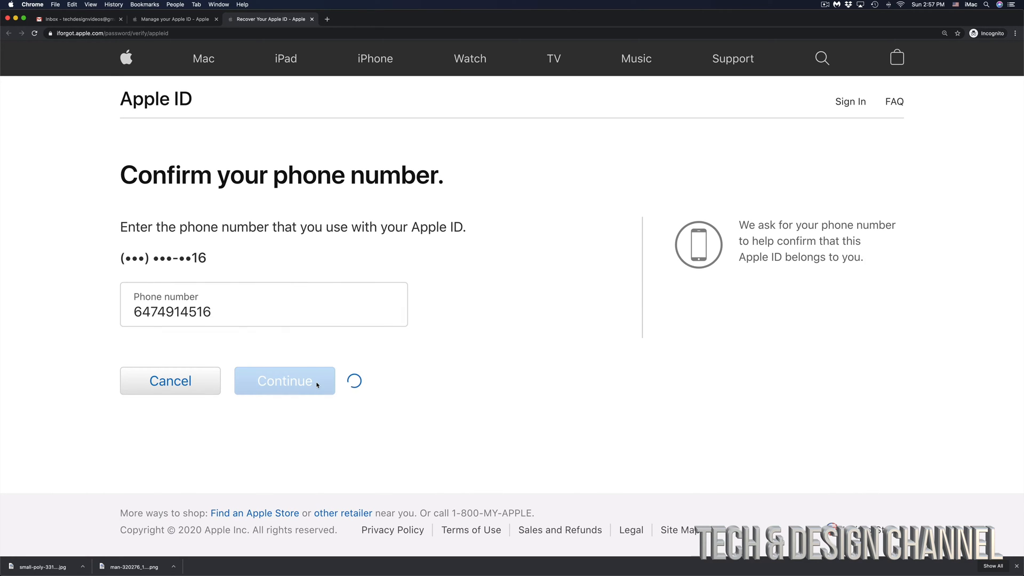
left_click(284, 381)
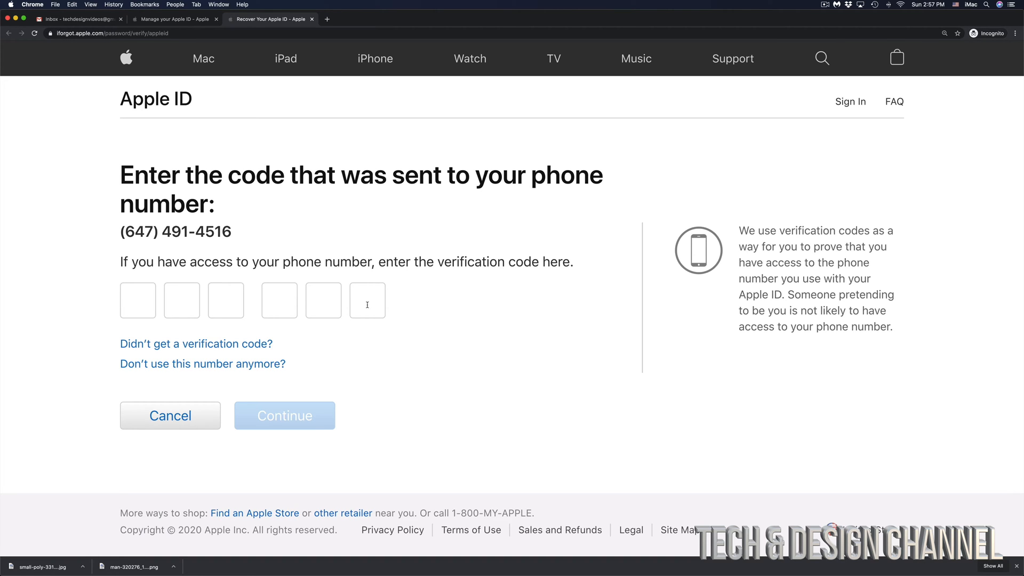
mouse_move(521, 342)
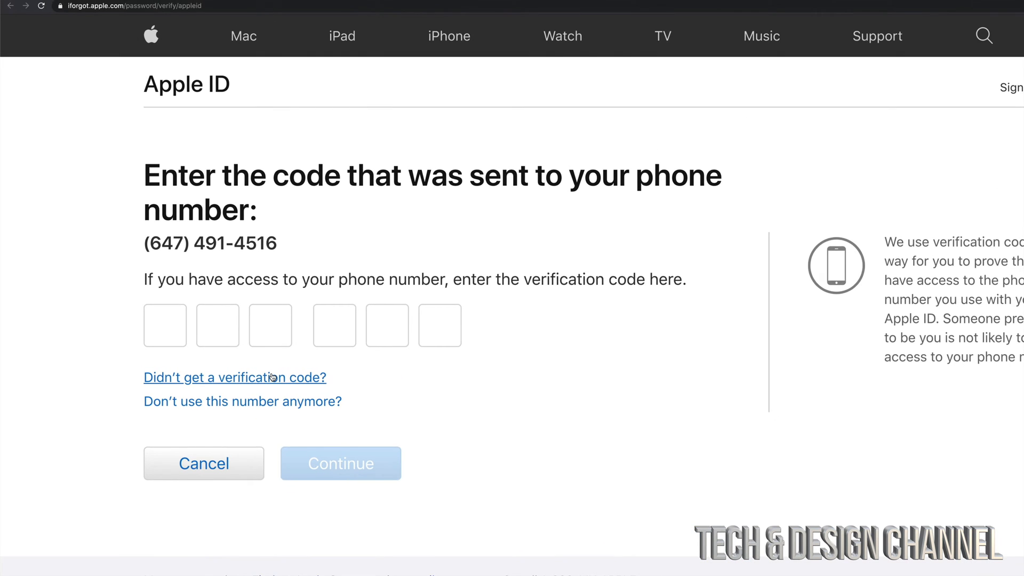
Step: Show the Resend Text, Call Me and Use a Different Number options
left_click(235, 377)
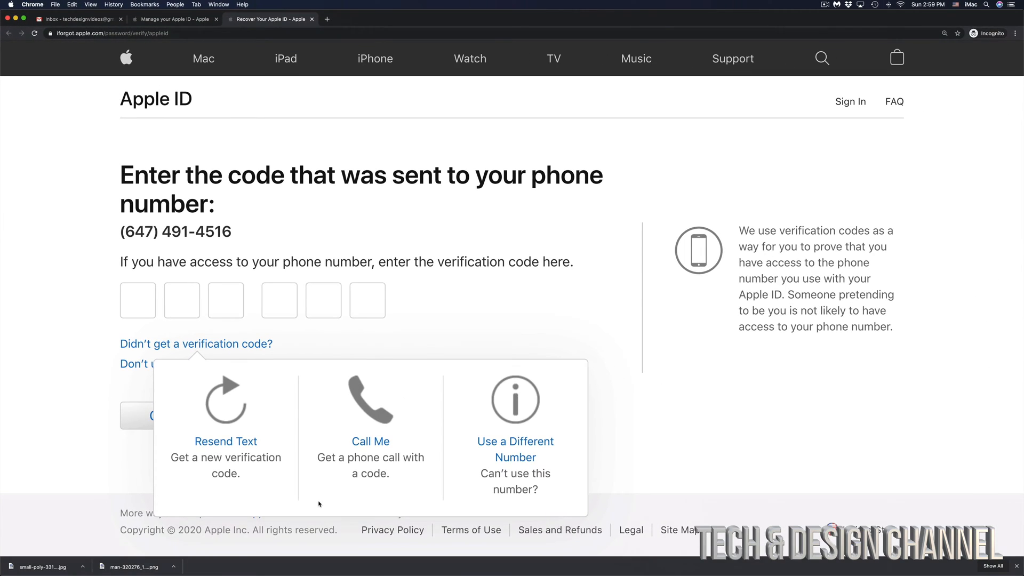
mouse_move(317, 441)
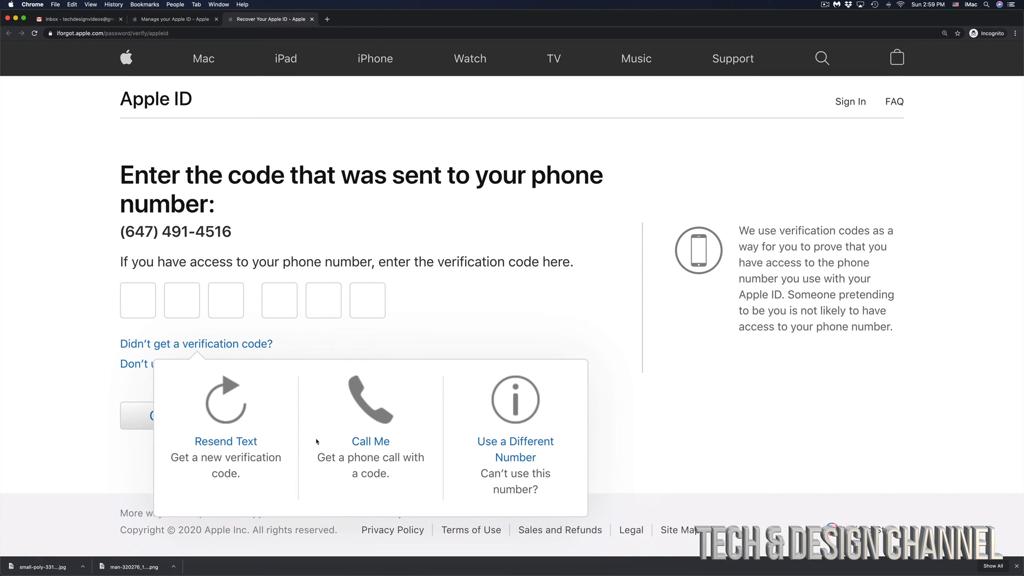
mouse_move(225, 442)
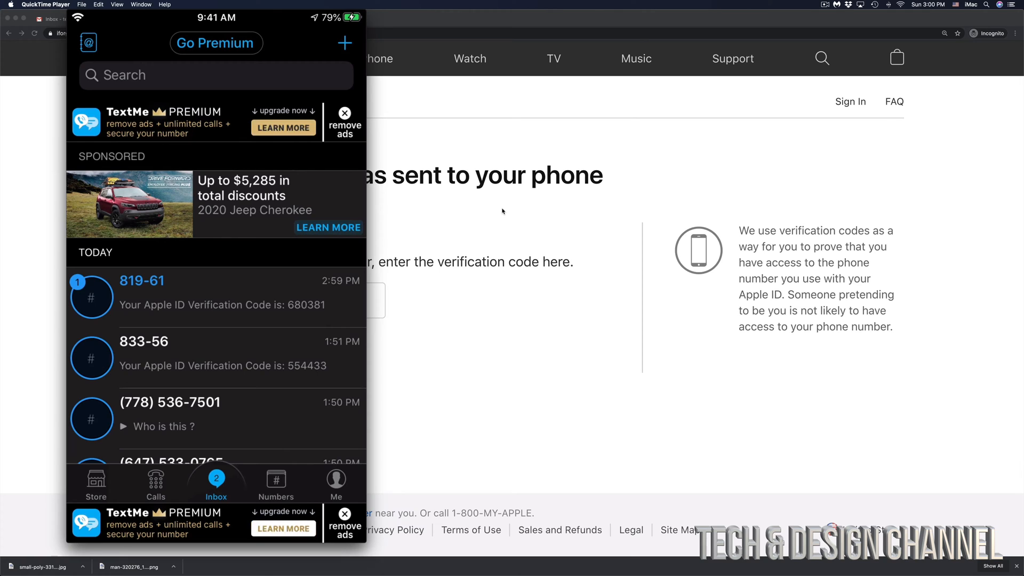
left_click(215, 293)
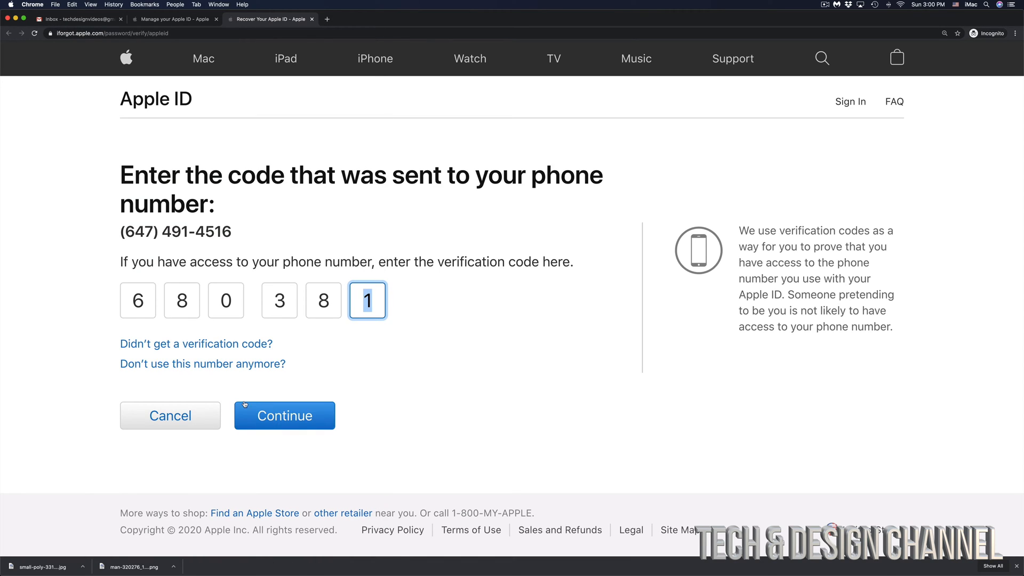
left_click(284, 415)
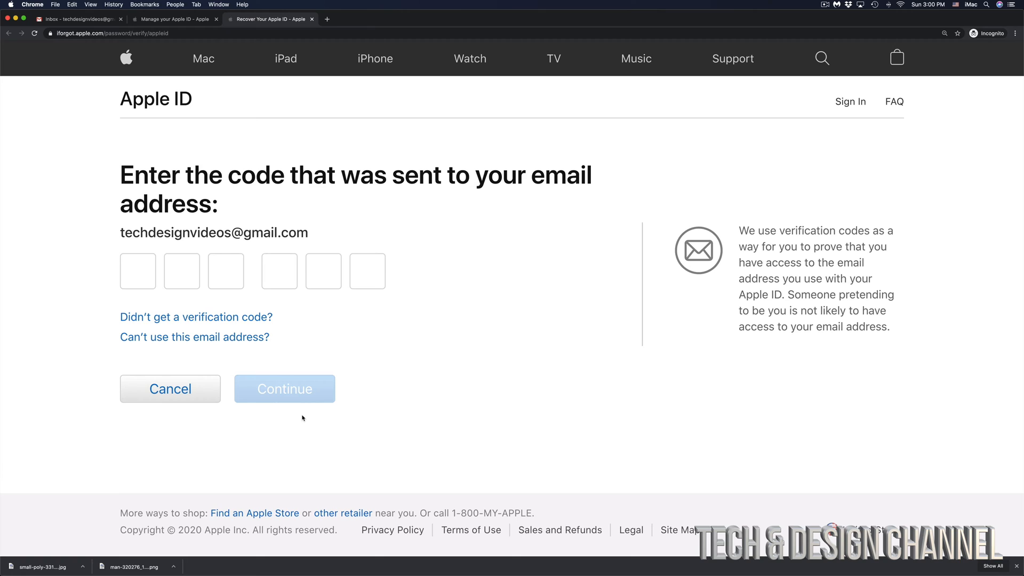
mouse_move(213, 195)
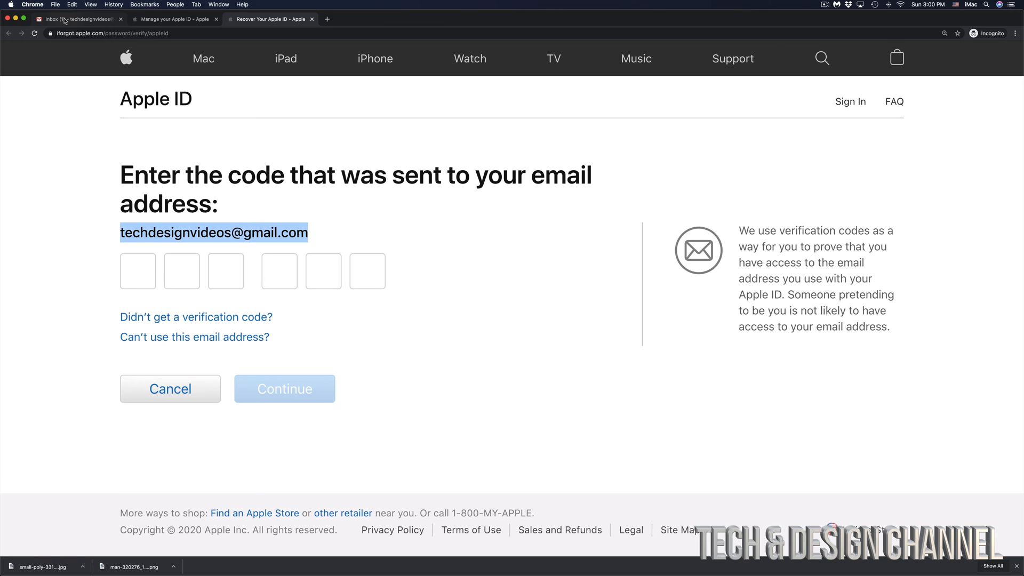
Step: Switch to the Gmail inbox tab holding Apple's verification email
left_click(78, 20)
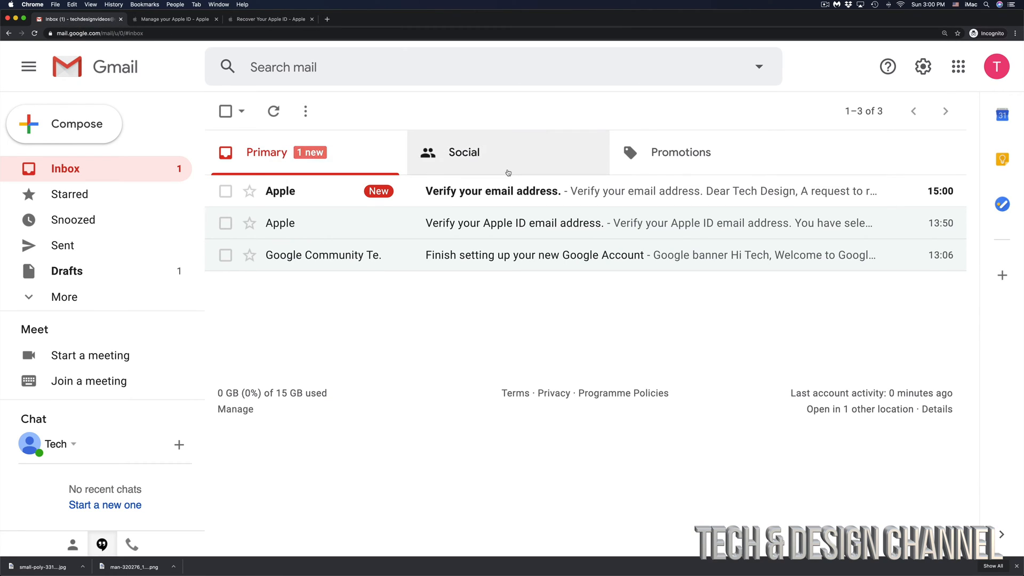
mouse_move(514, 199)
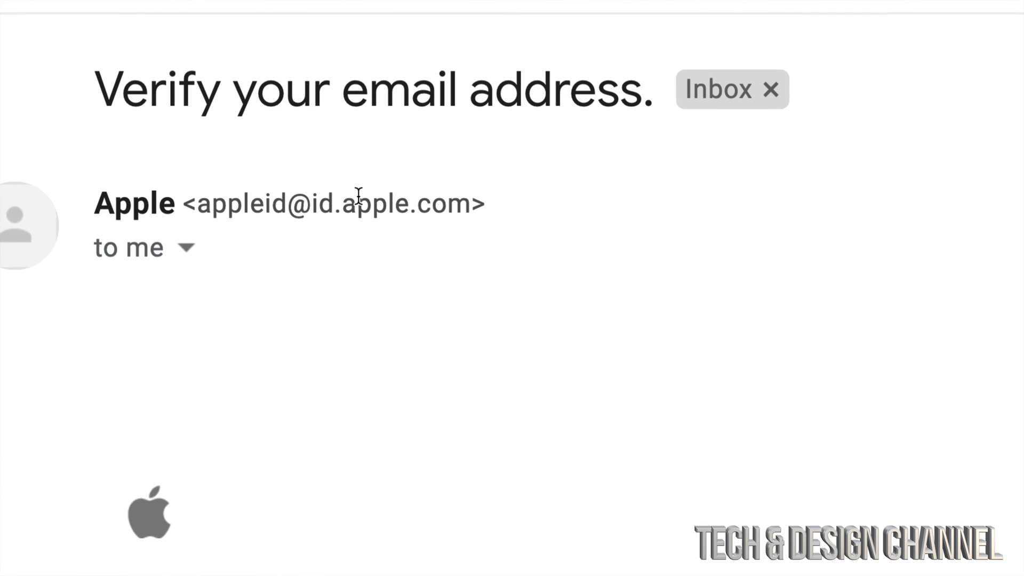
left_click(134, 204)
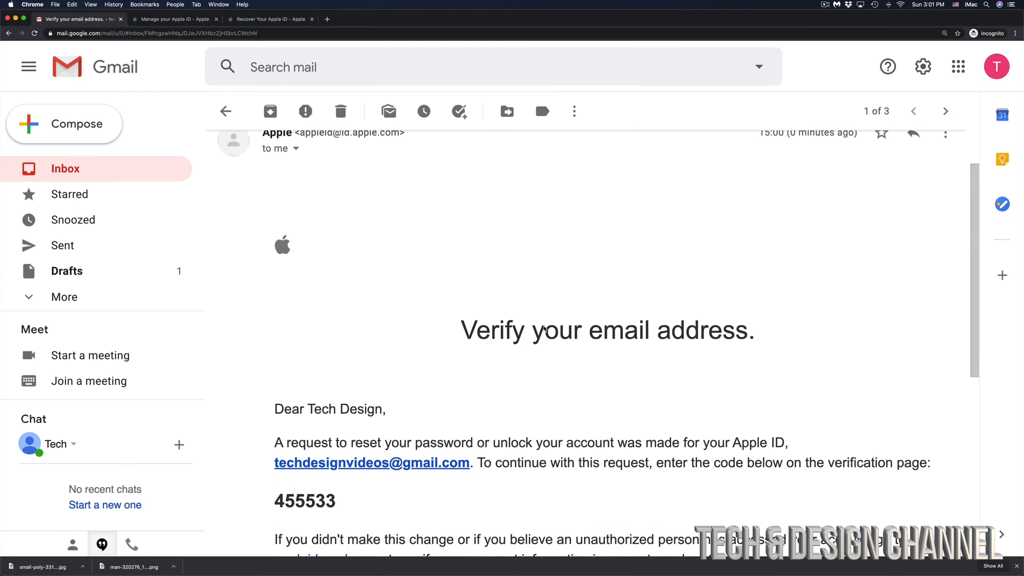
scroll("down", 3)
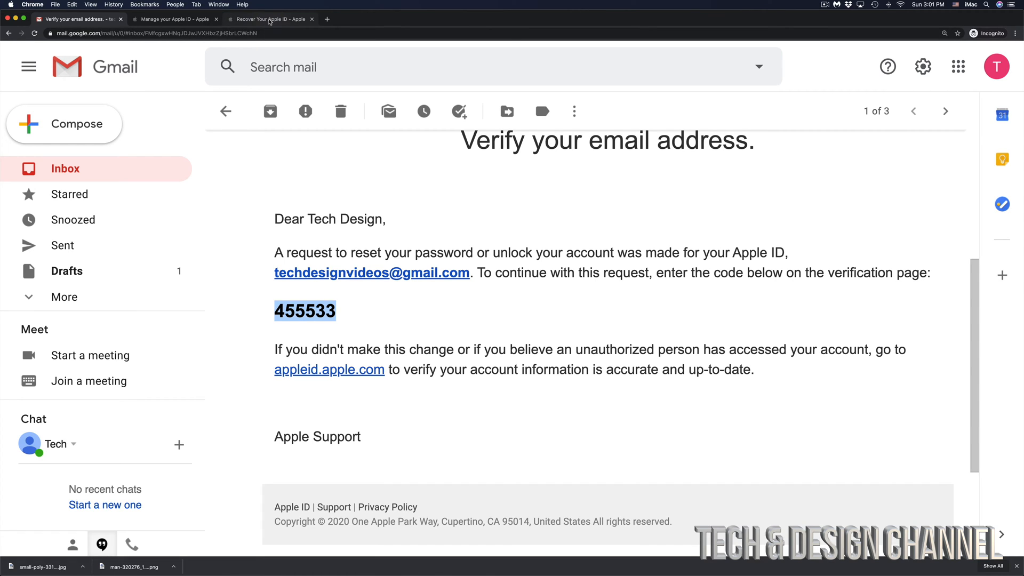
left_click(270, 18)
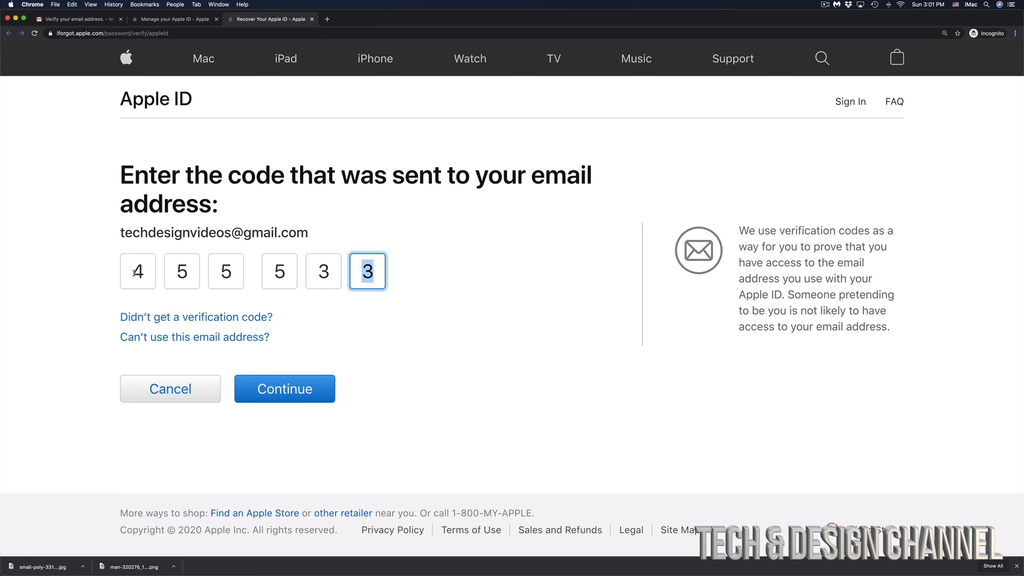
left_click(285, 389)
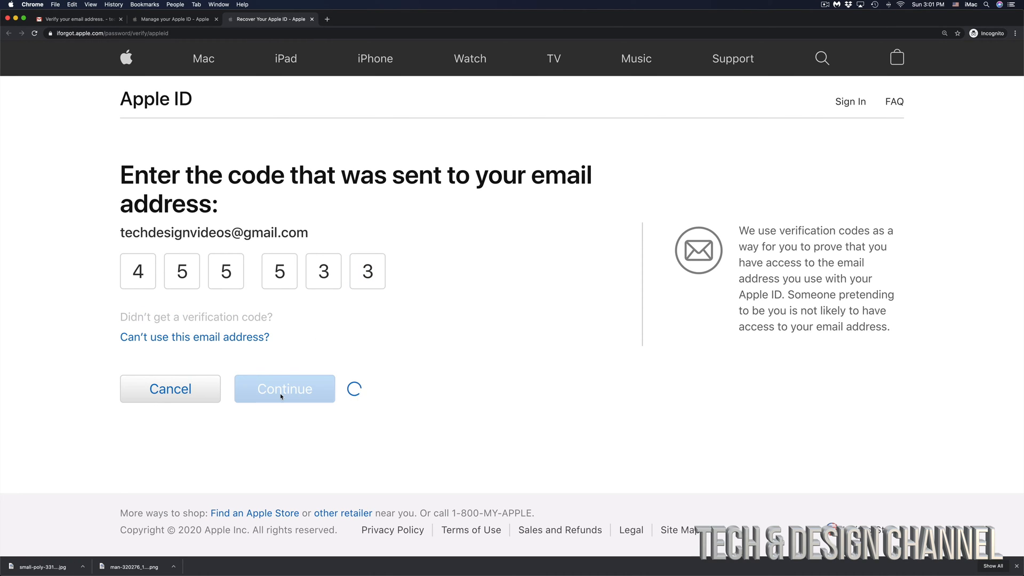
left_click(284, 389)
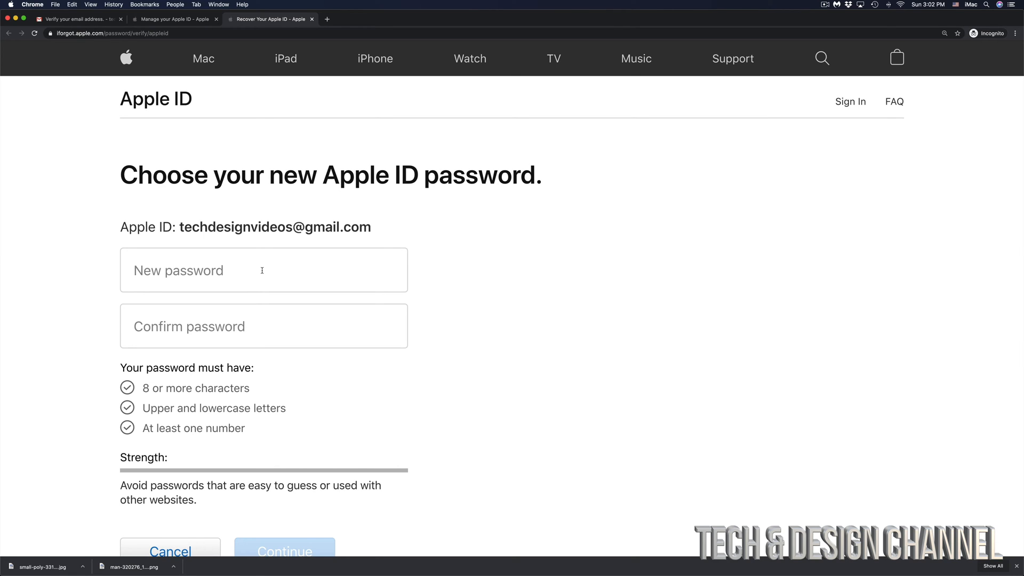
mouse_move(484, 264)
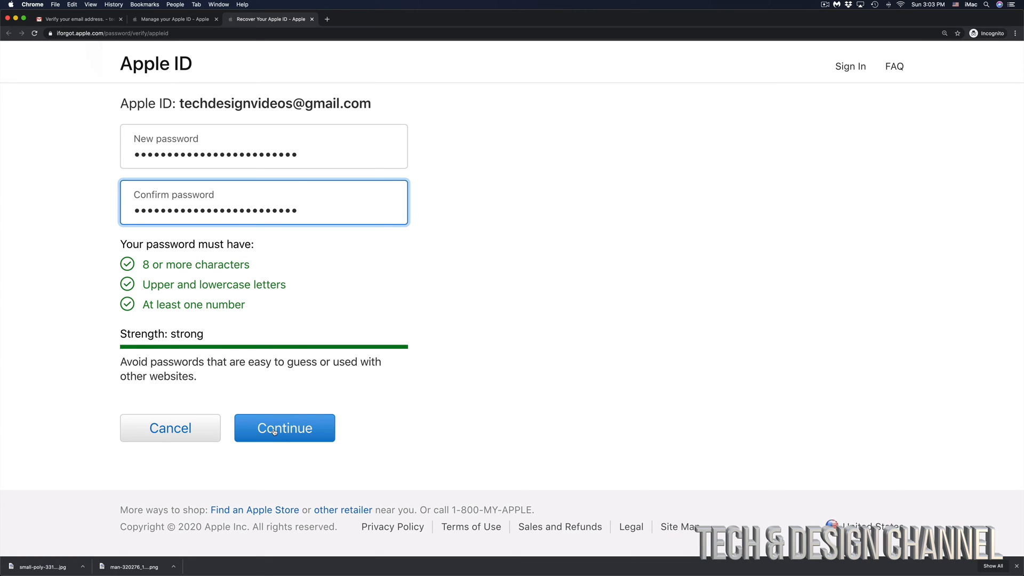
left_click(284, 428)
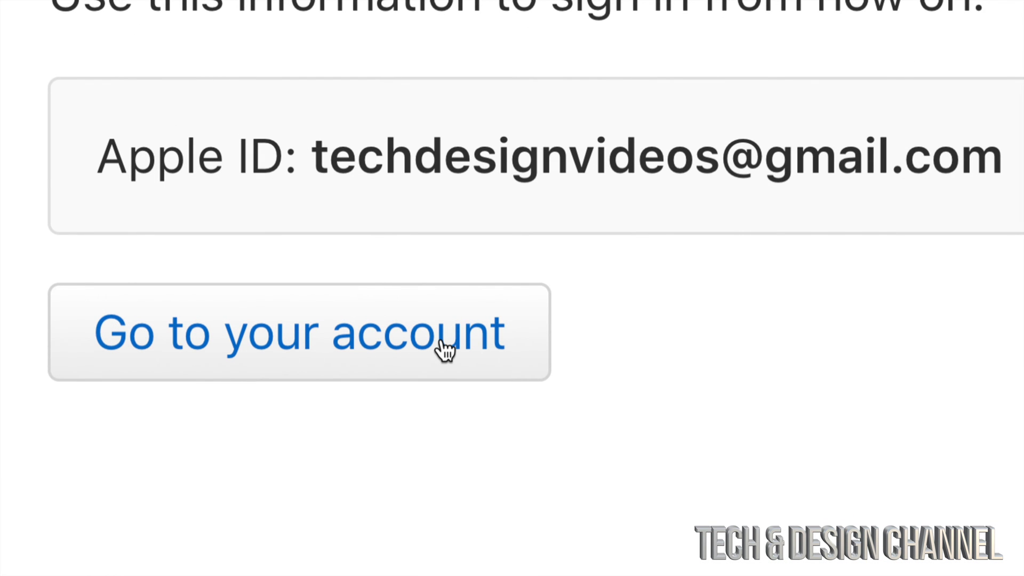
left_click(299, 332)
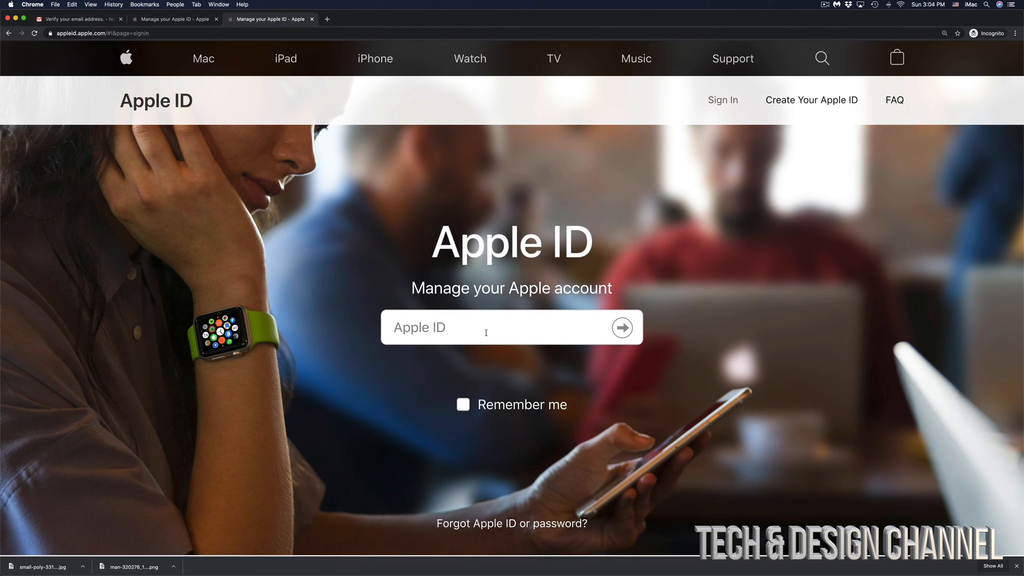
mouse_move(619, 291)
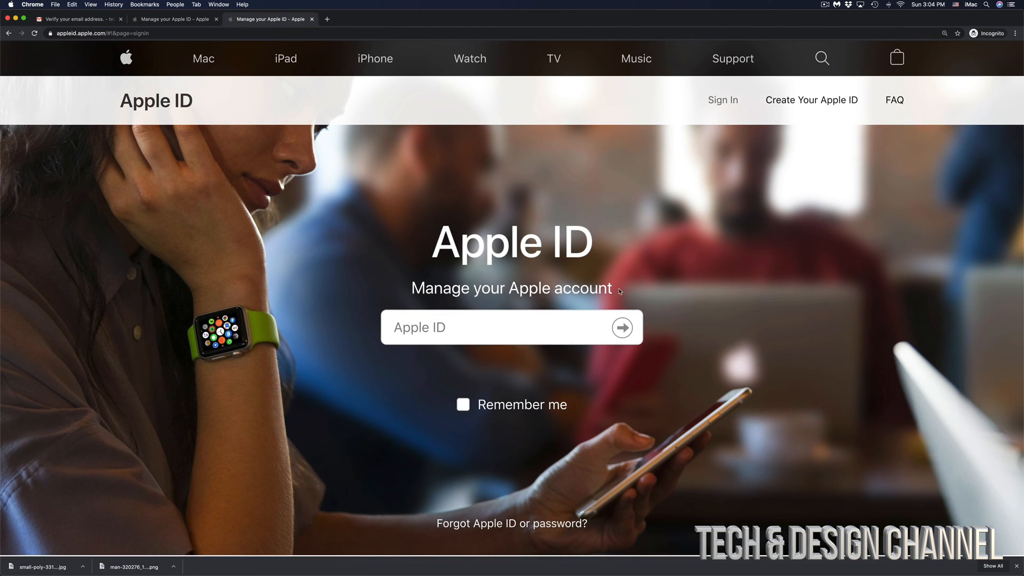
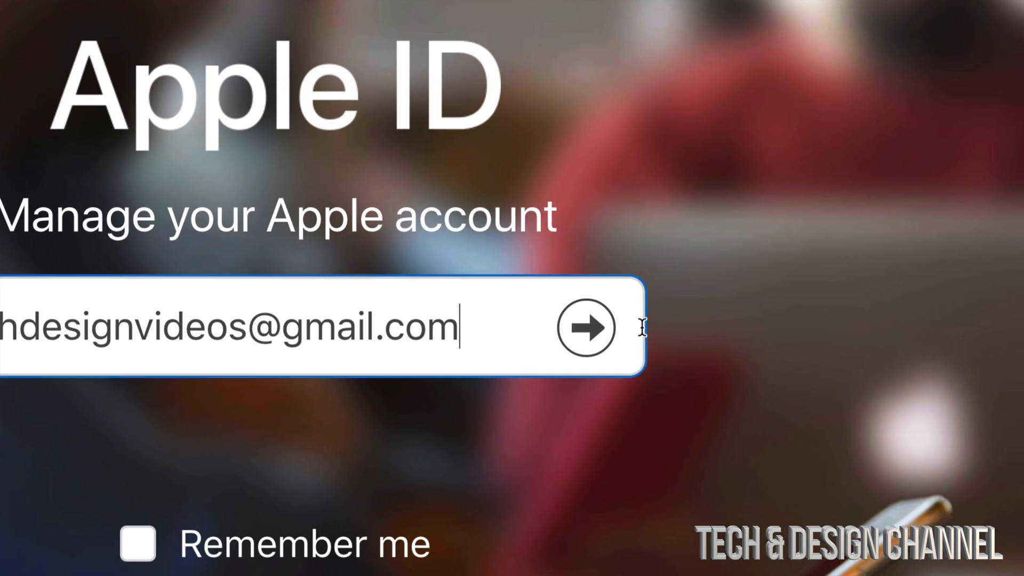
mouse_move(586, 327)
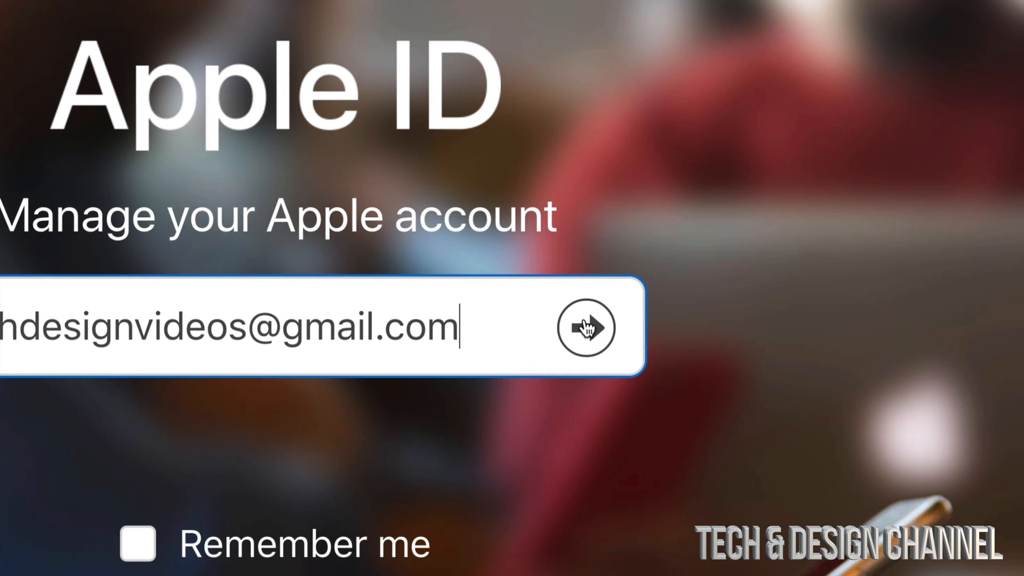
left_click(586, 327)
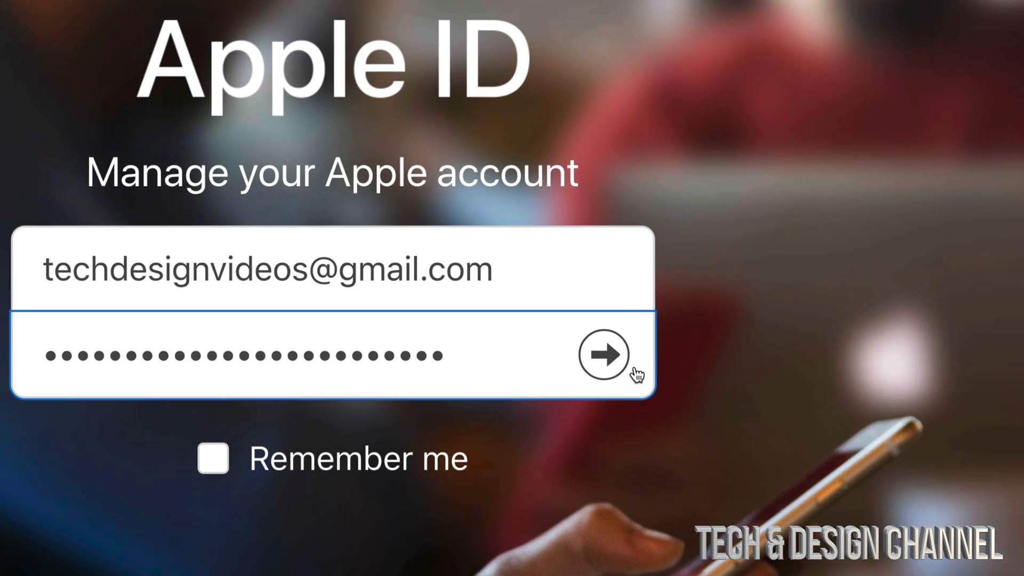
left_click(602, 355)
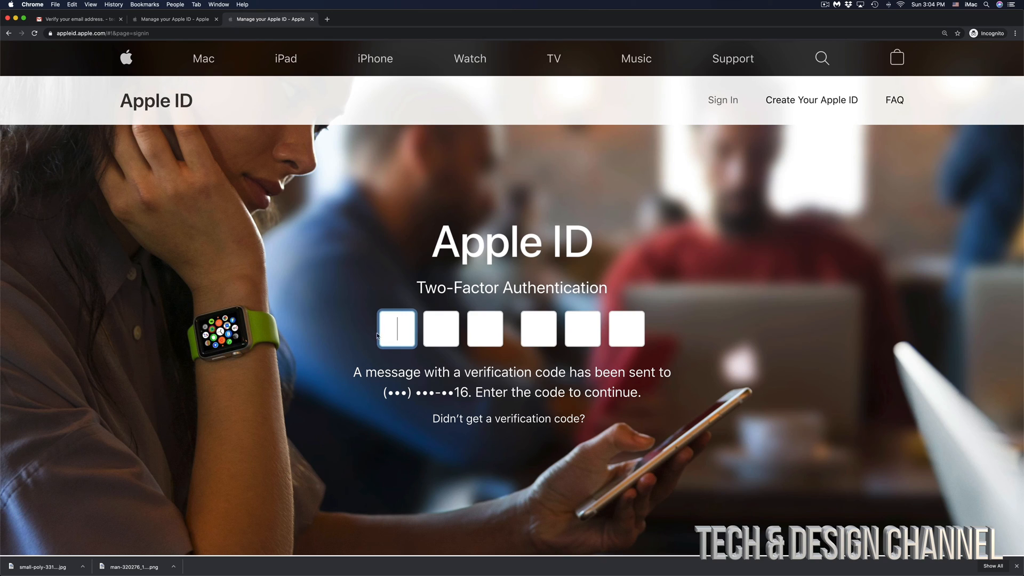
mouse_move(500, 336)
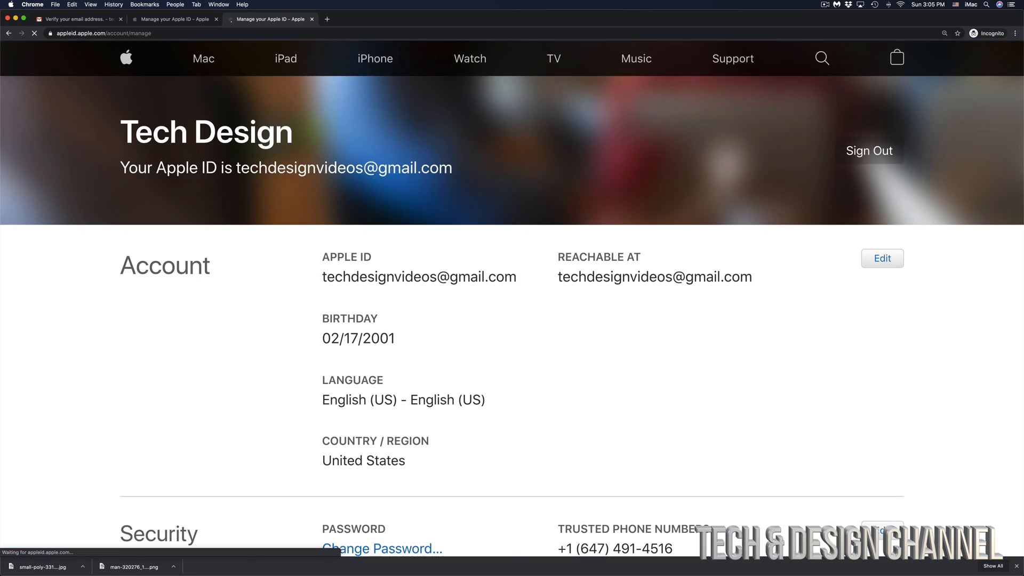
mouse_move(661, 383)
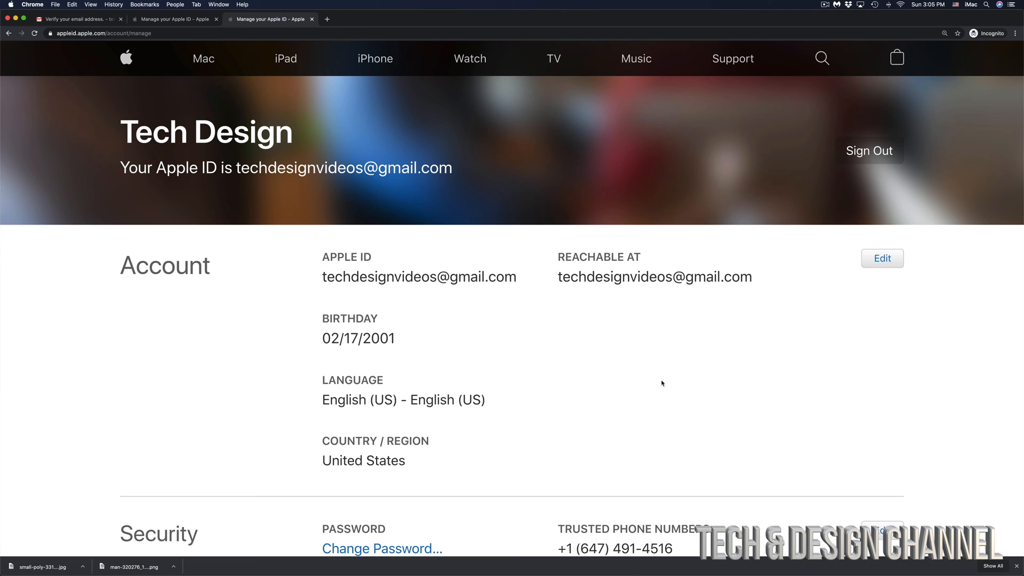
scroll("down", 3)
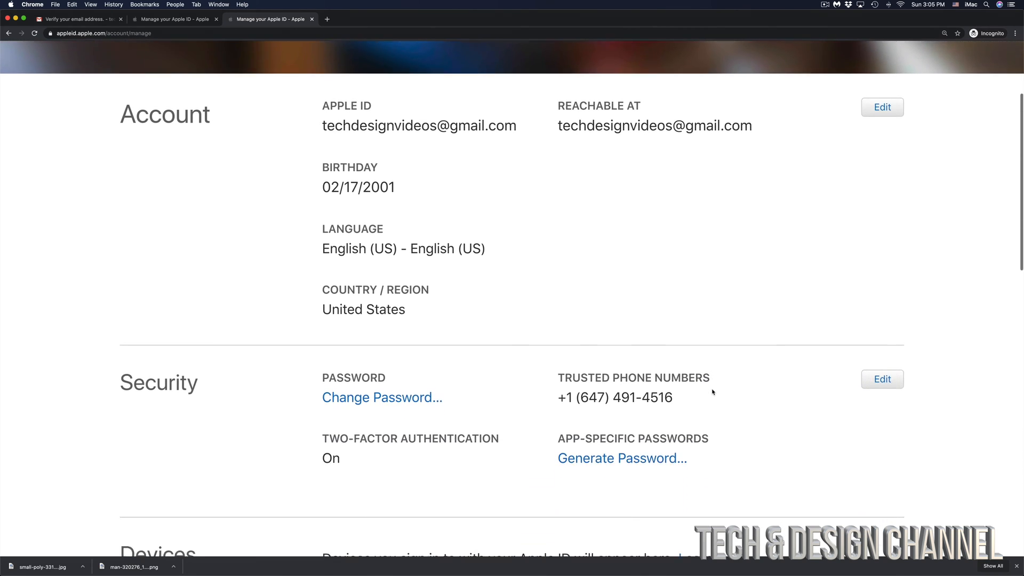
scroll("down", 3)
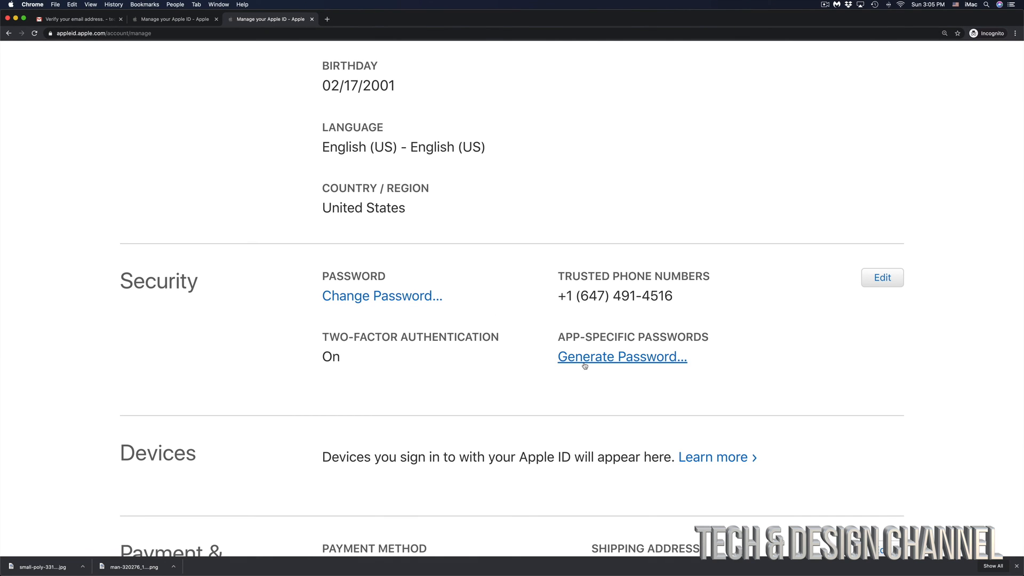
scroll("down", 3)
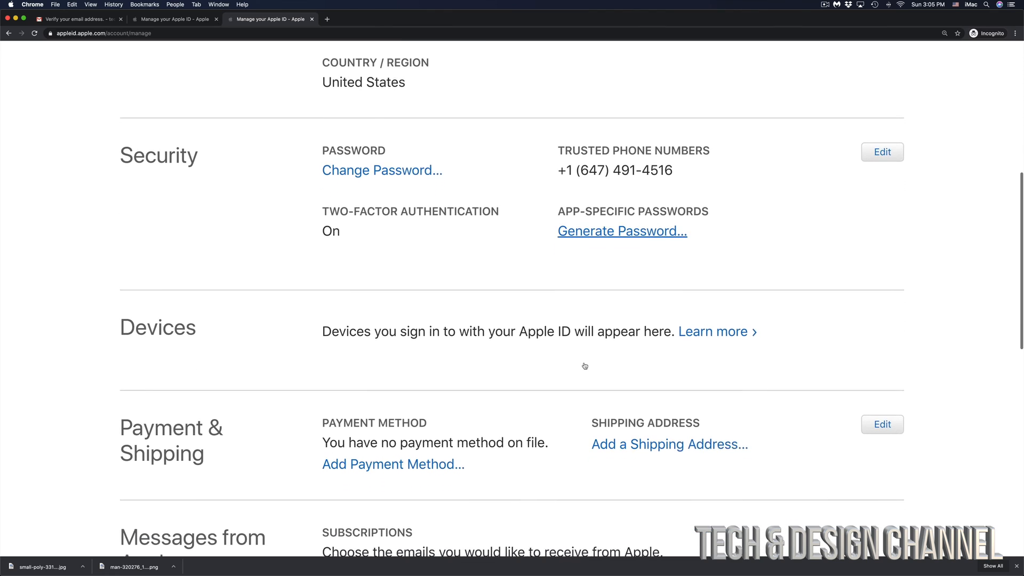
scroll("down", 3)
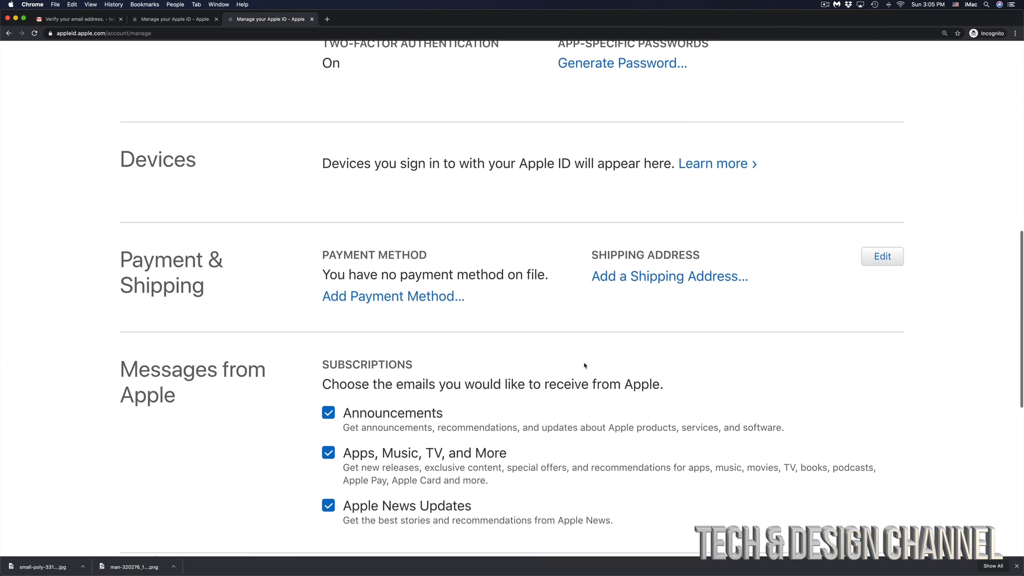
scroll("up", 3)
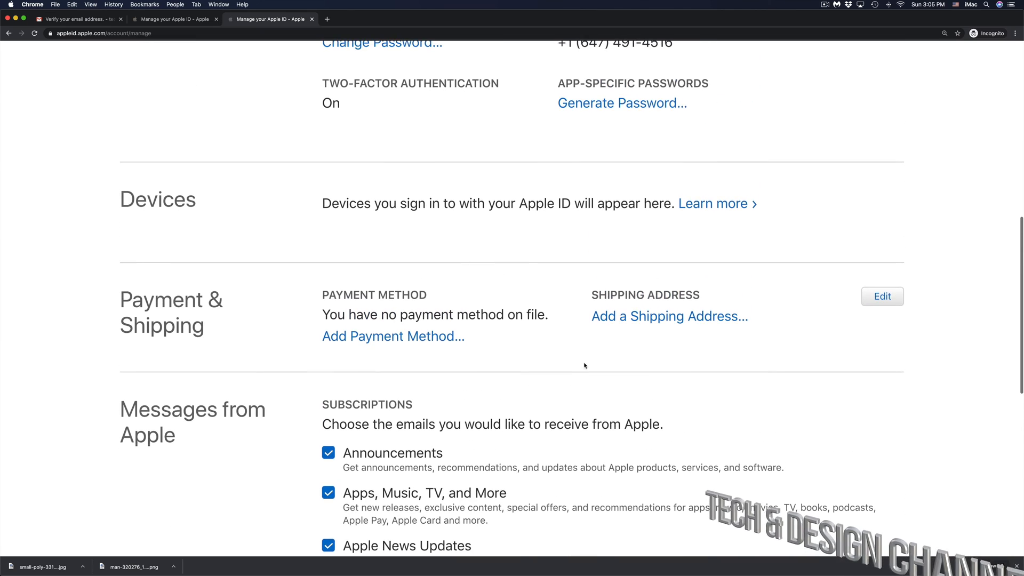
scroll("up", 3)
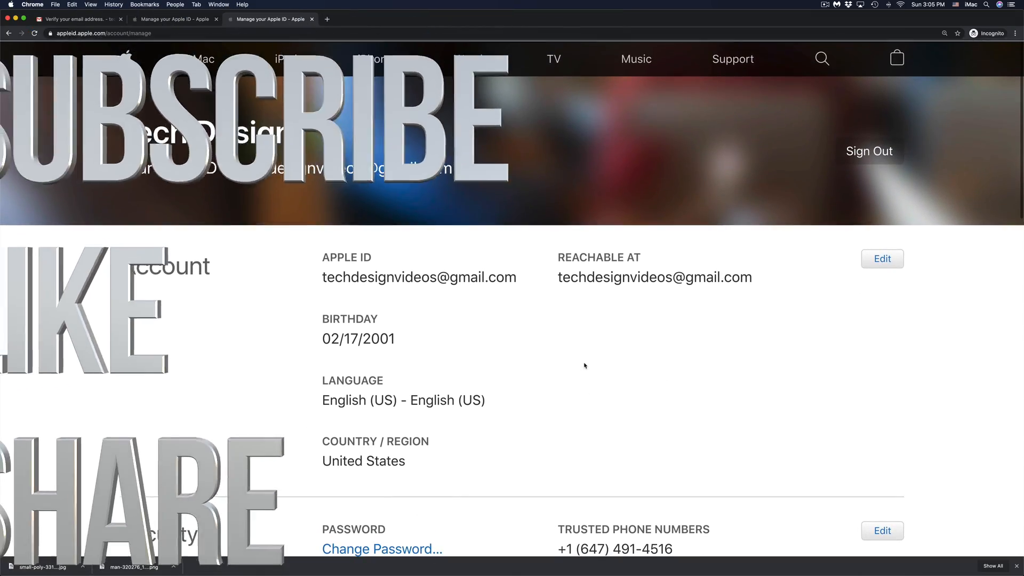